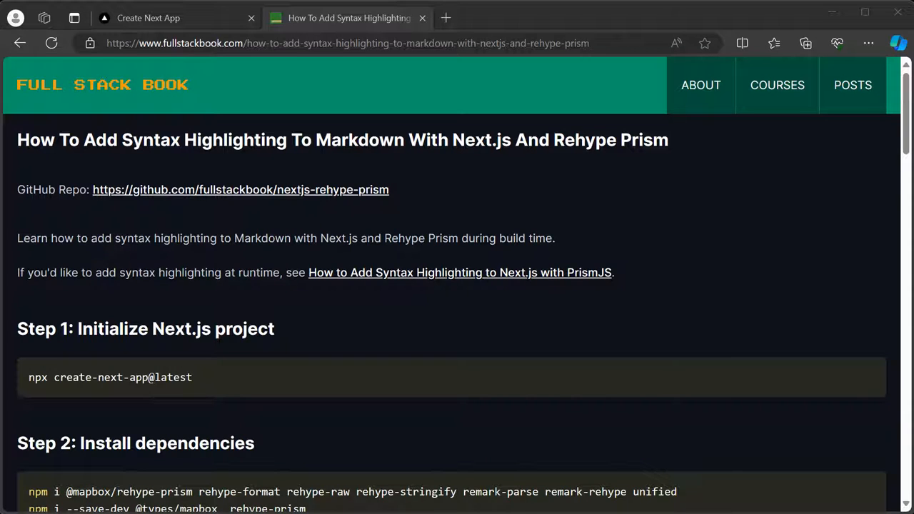
mouse_move(104, 205)
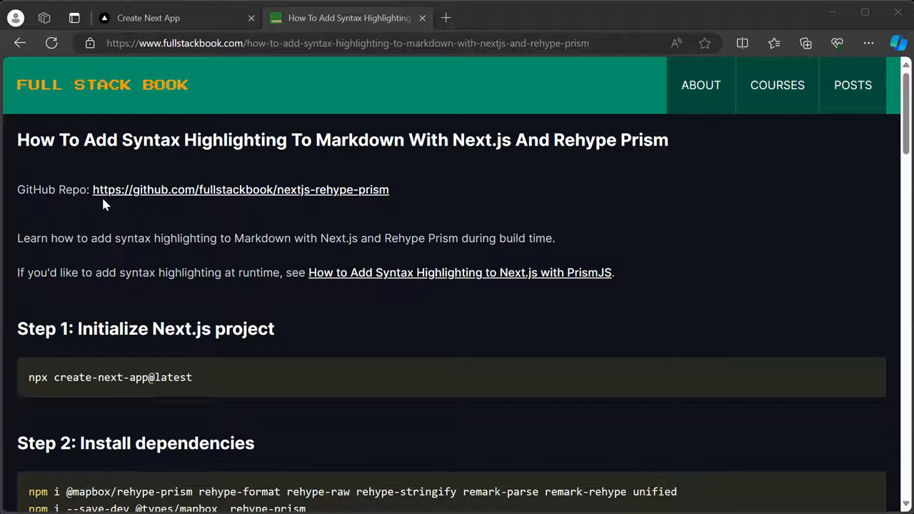
mouse_move(110, 203)
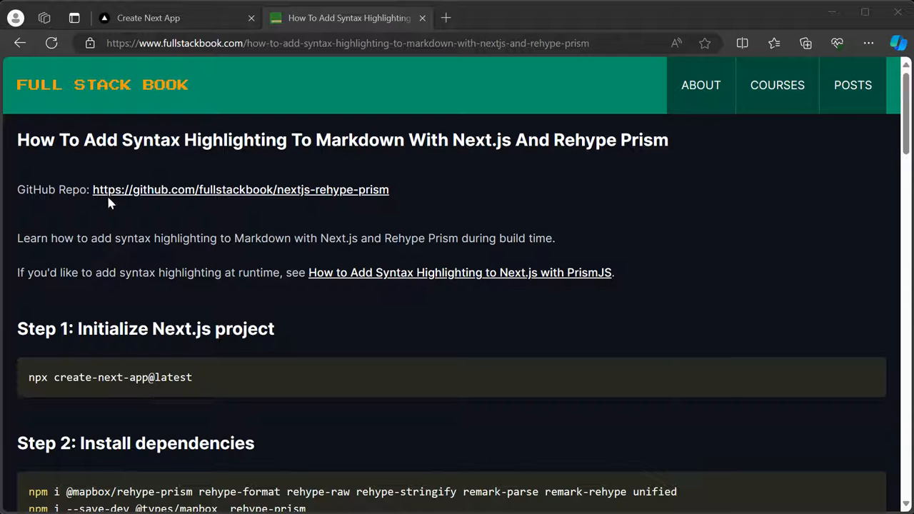
Open the GitHub Repo link (nextjs-rehype-prism) in a new tab.
right_click(241, 189)
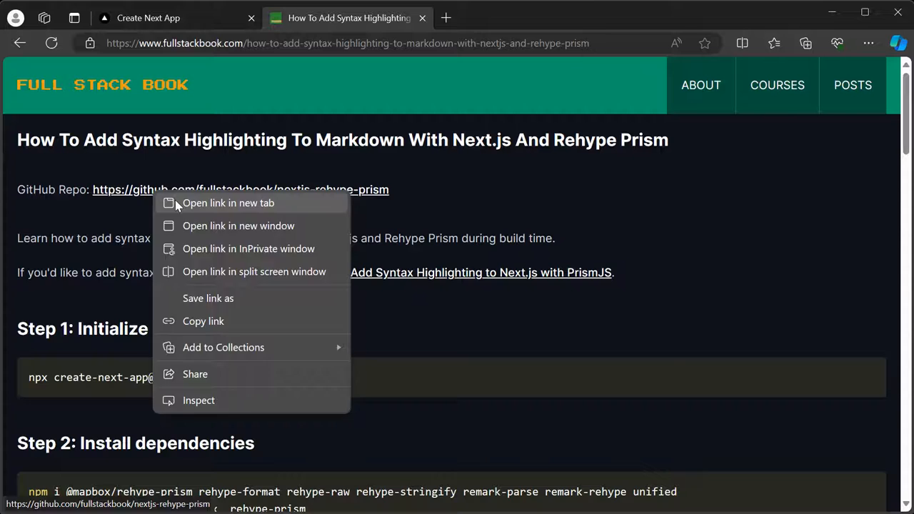
click(228, 203)
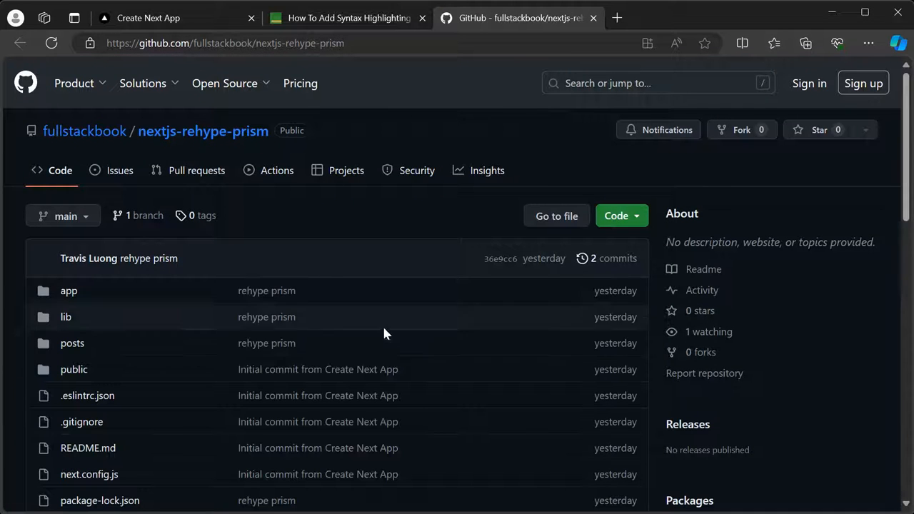
Return to the syntax highlighting tutorial and scroll to the Step 1 and Step 2 setup commands.
click(348, 18)
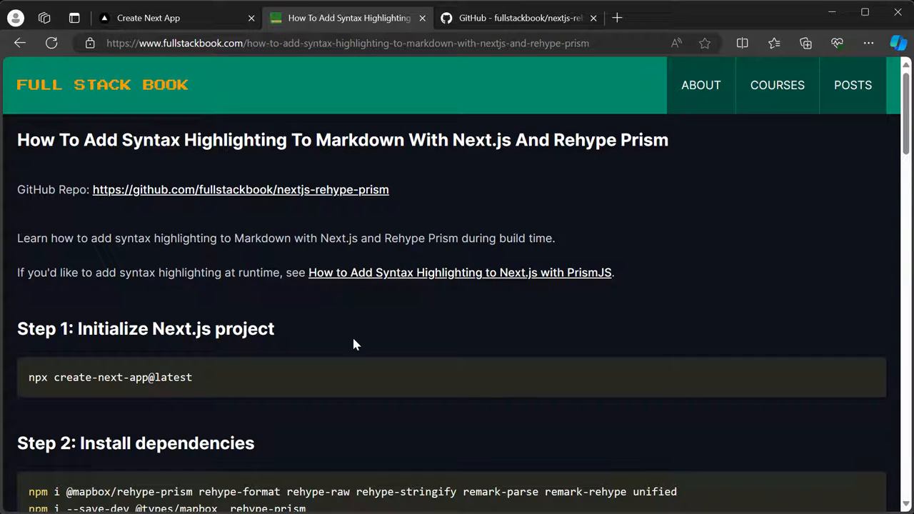
mouse_move(118, 293)
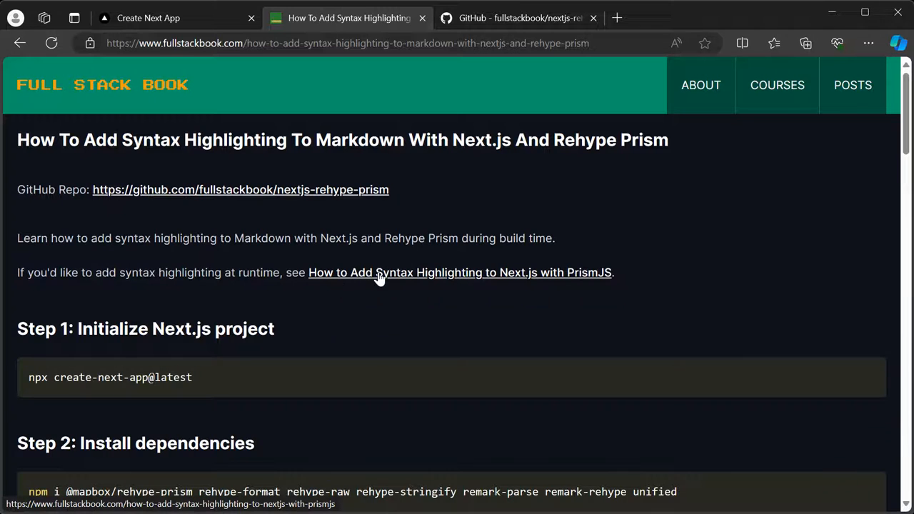
scroll(down, 3)
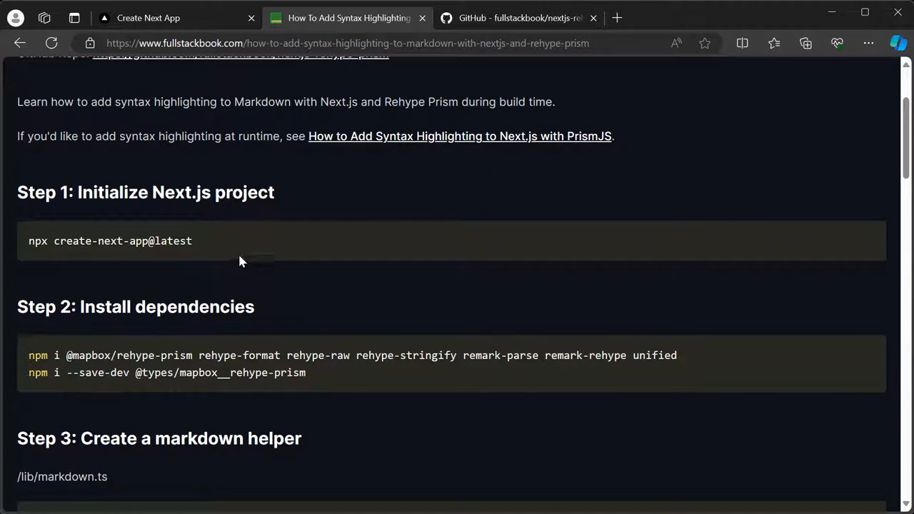
mouse_move(261, 245)
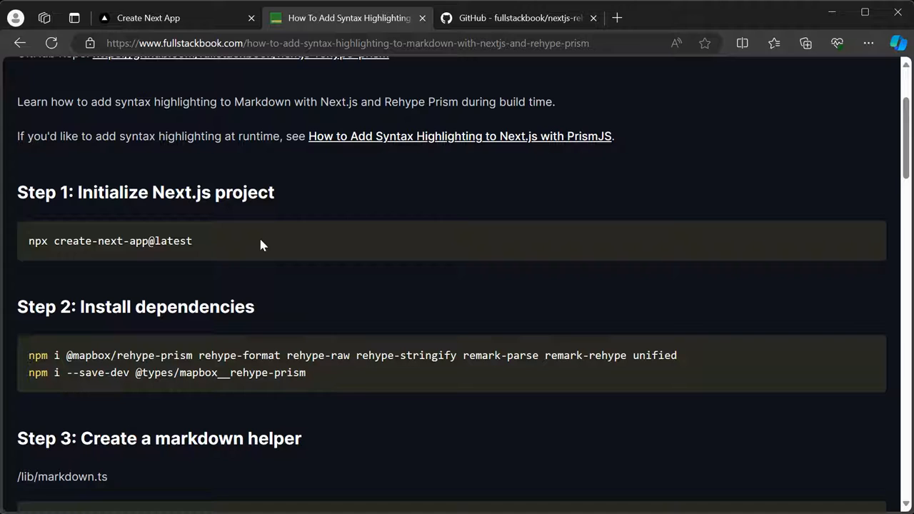
scroll(down, 3)
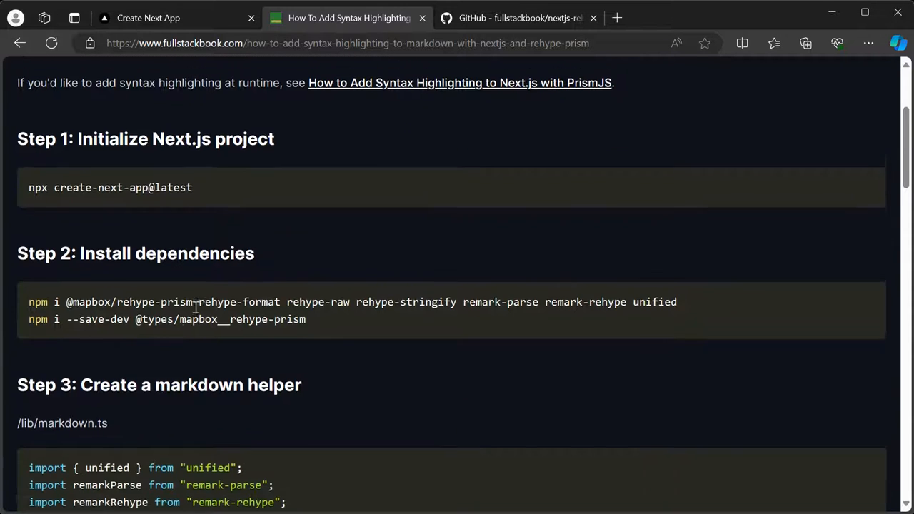
scroll(down, 3)
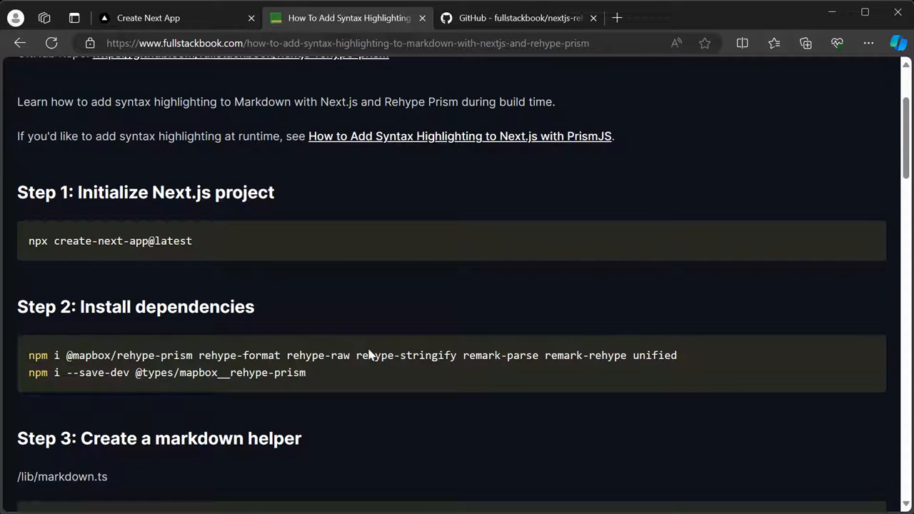
mouse_move(330, 372)
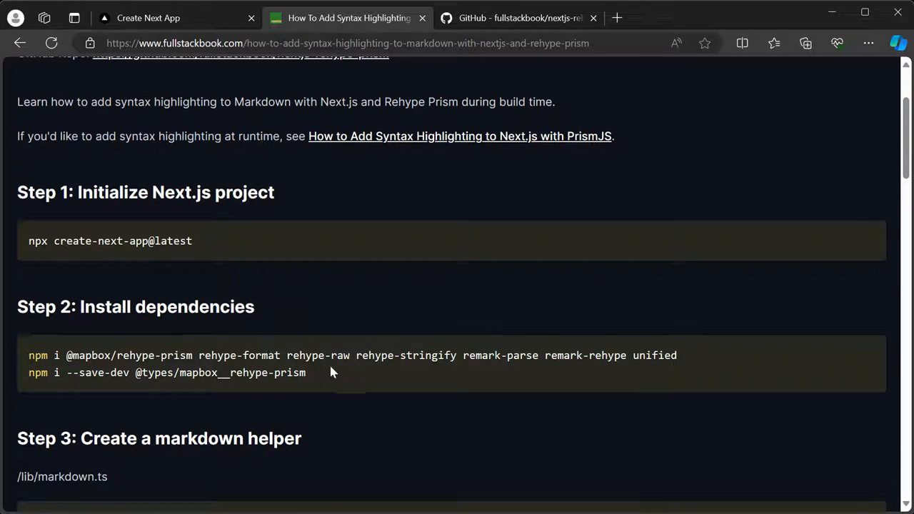
Scroll to Step 3's /lib/markdown.ts code with the parseMarkdown function.
scroll(down, 3)
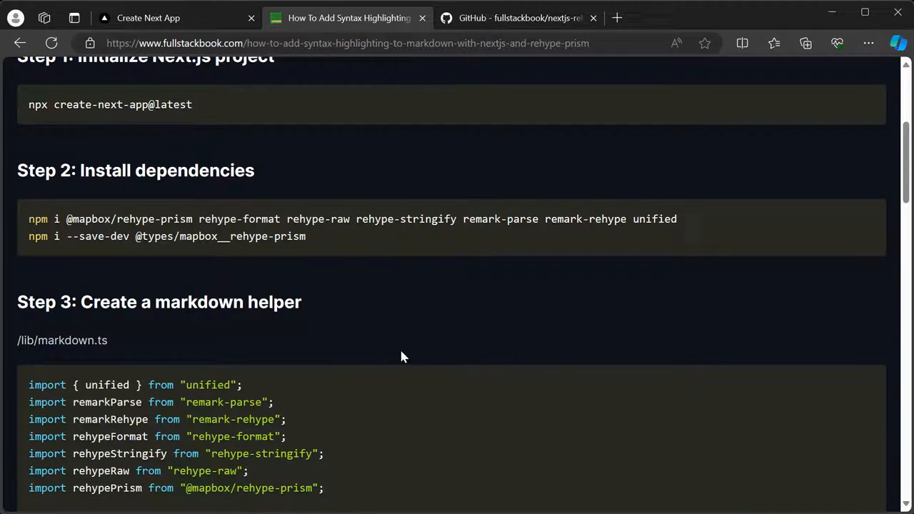
scroll(down, 3)
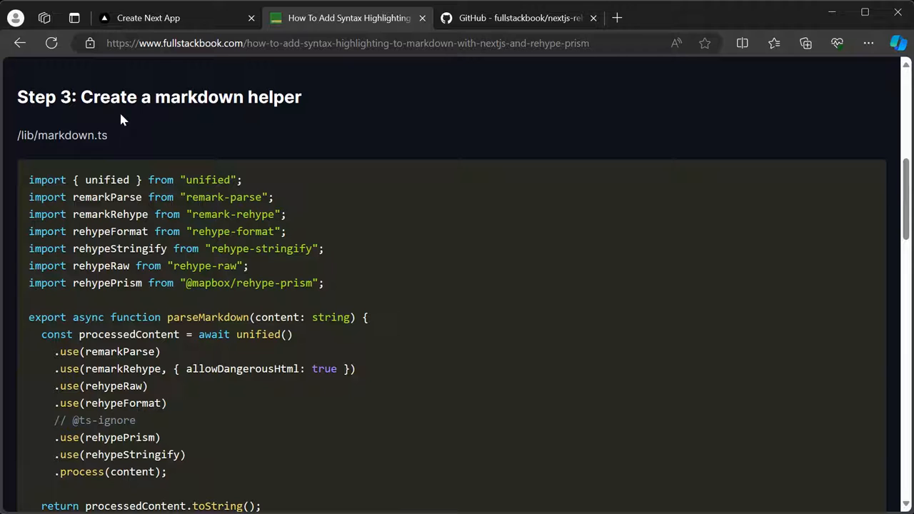
scroll(down, 3)
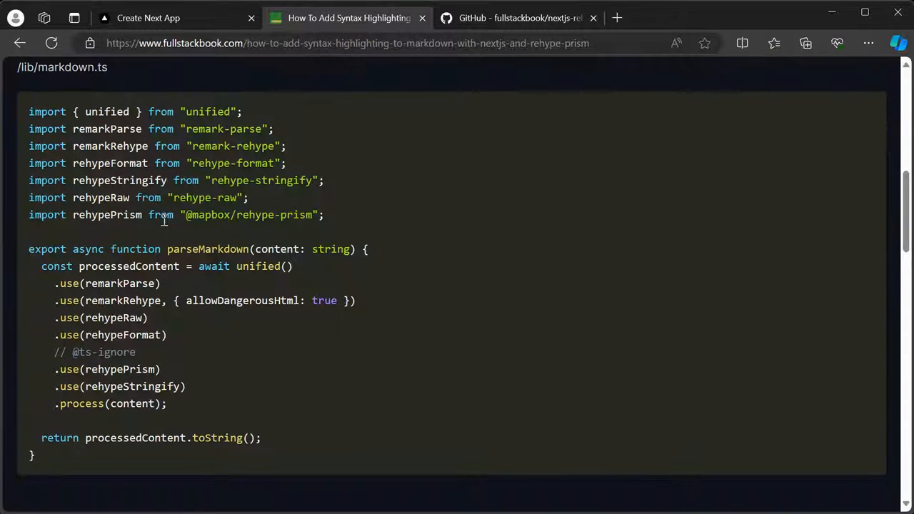
mouse_move(255, 262)
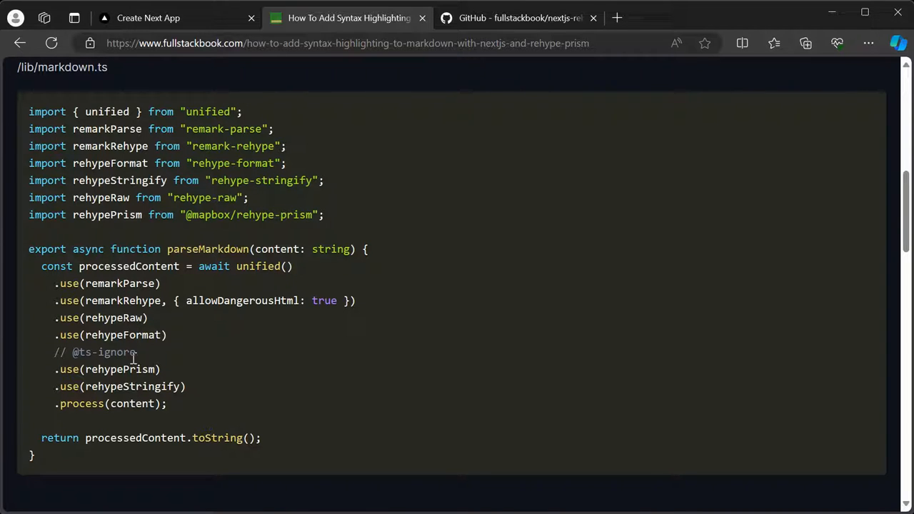
mouse_move(281, 435)
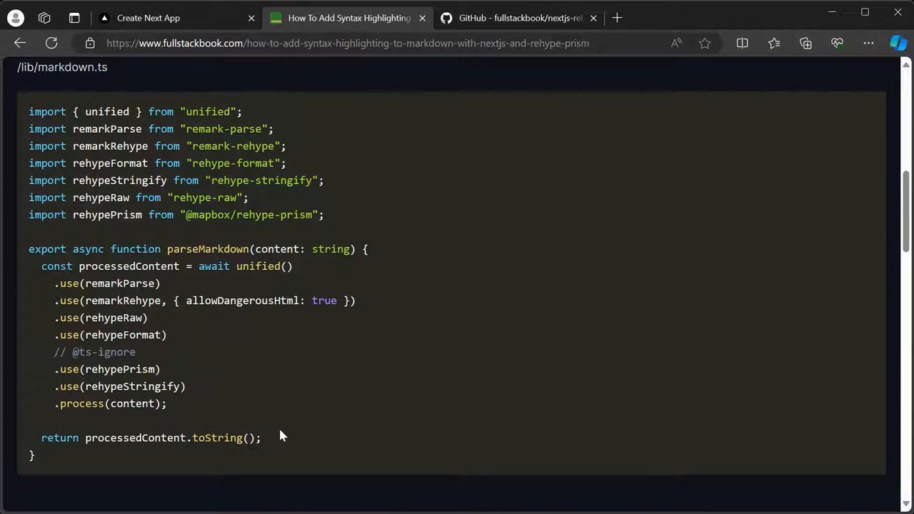
mouse_move(386, 395)
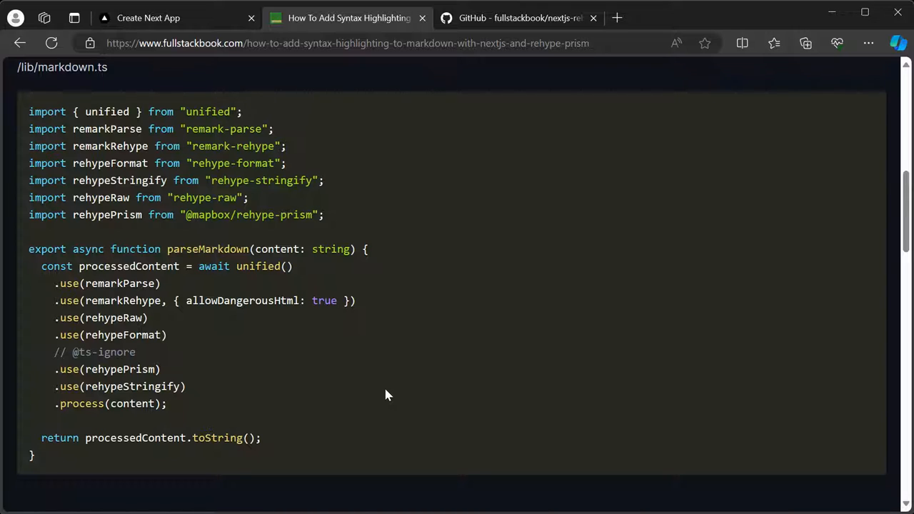
mouse_move(440, 358)
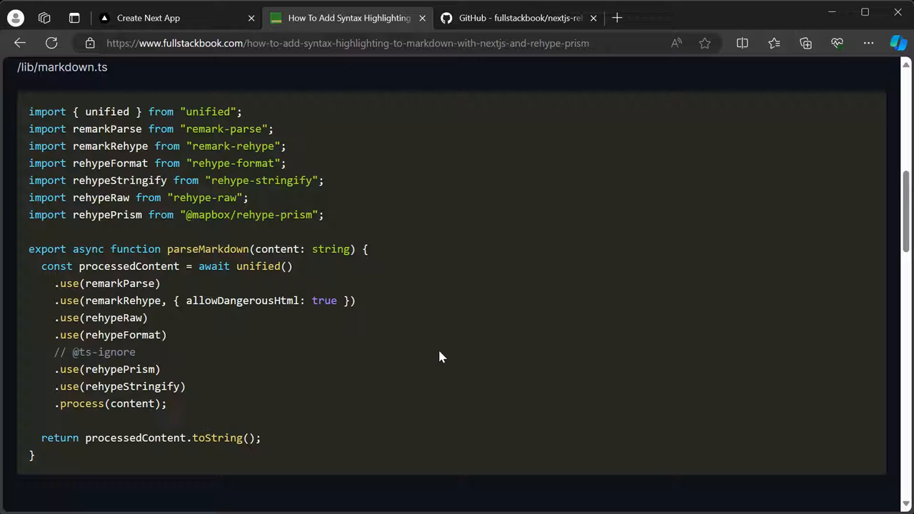
Scroll through Steps 4 and 5 to Step 6's /app/page.tsx Home component.
scroll(down, 3)
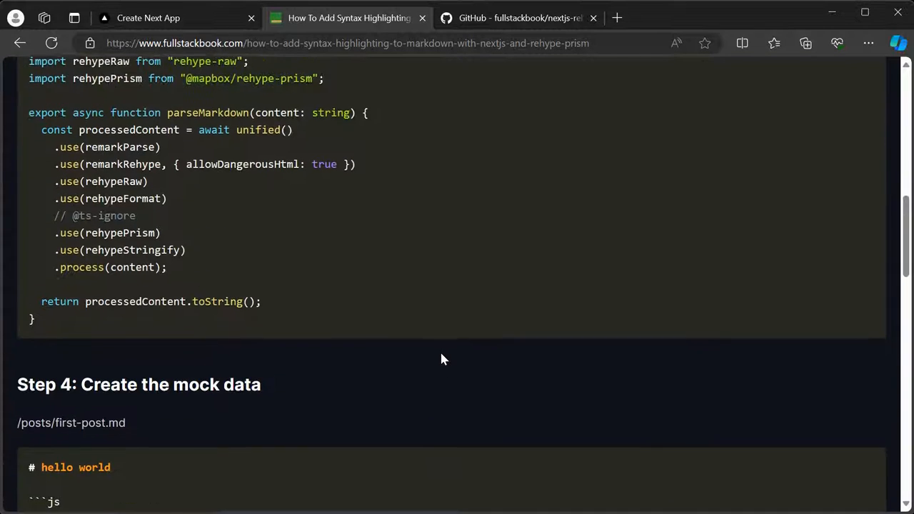
scroll(down, 3)
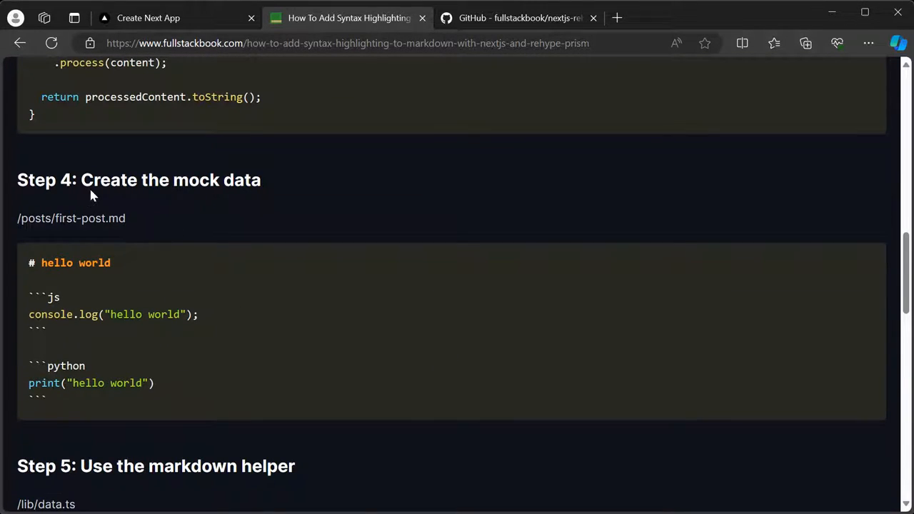
mouse_move(260, 282)
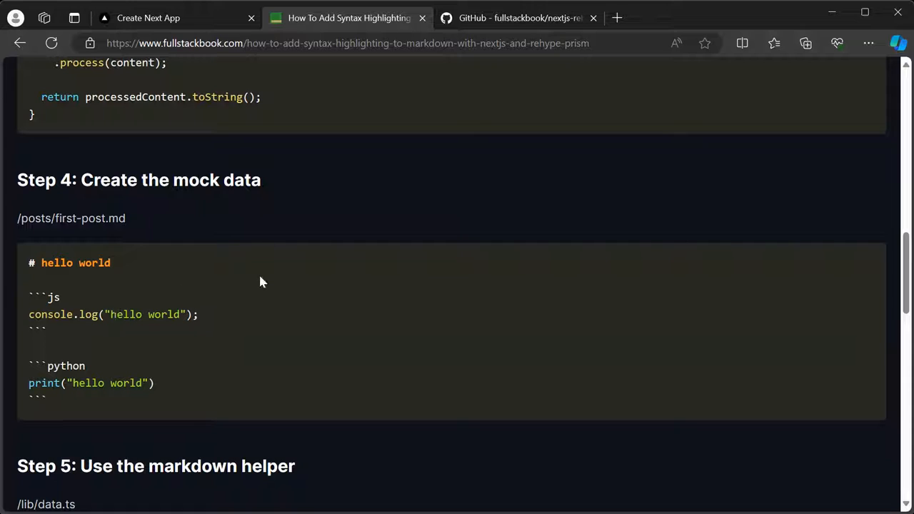
mouse_move(278, 294)
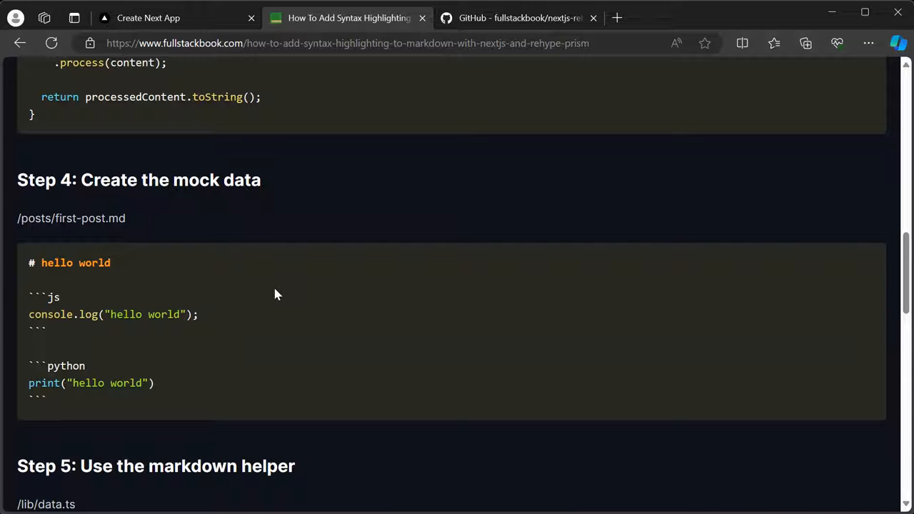
mouse_move(191, 228)
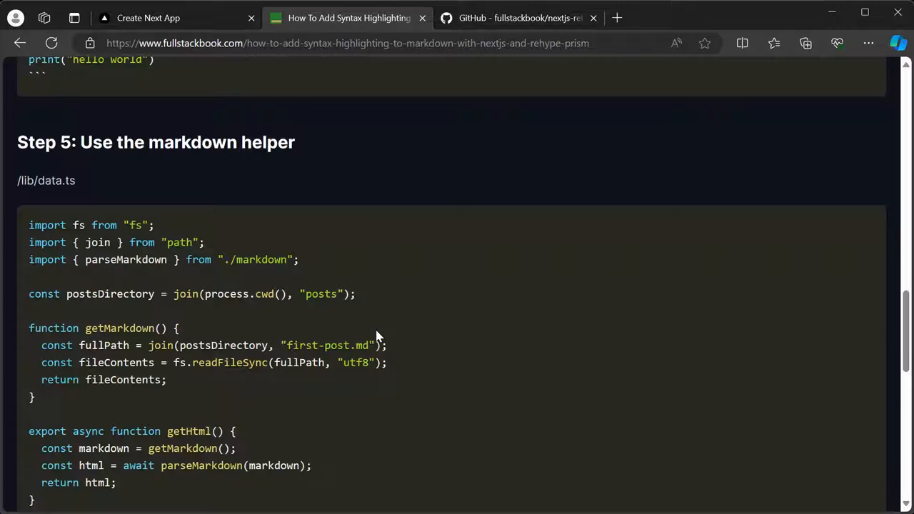
scroll(down, 3)
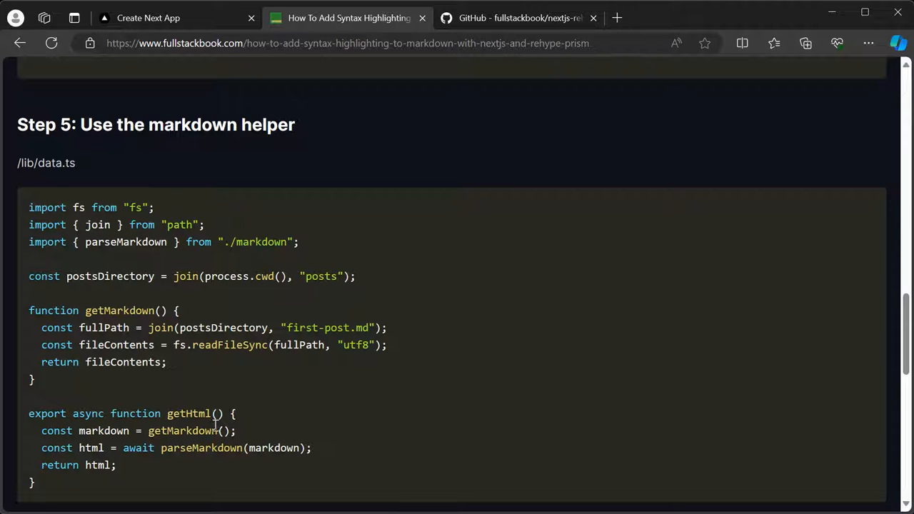
mouse_move(214, 432)
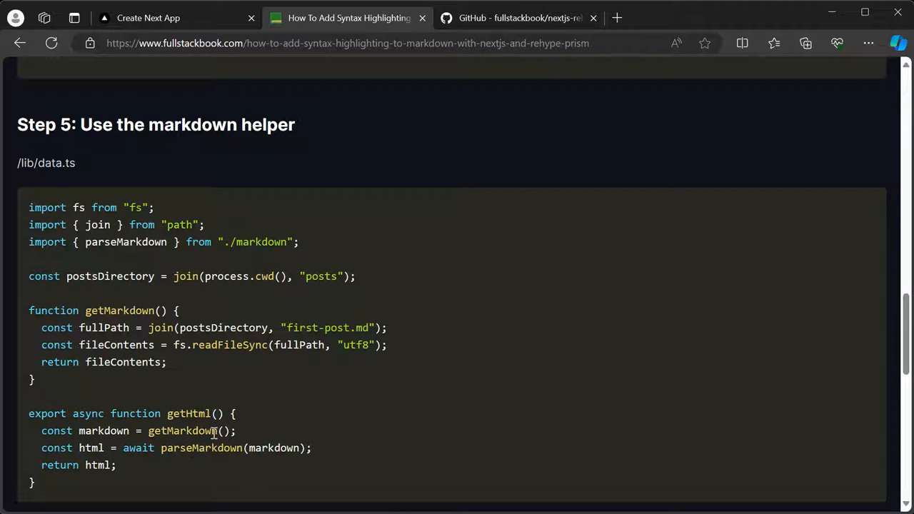
scroll(down, 3)
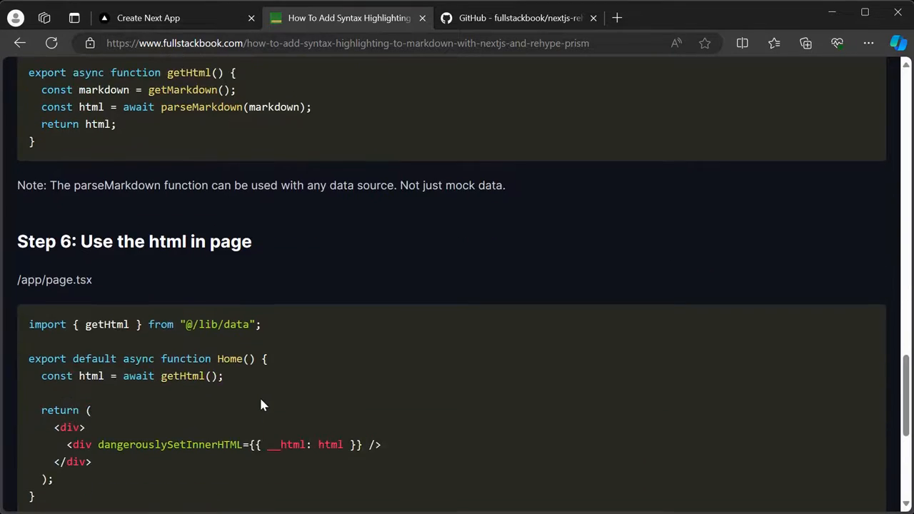
Scroll until the full Step 6 page.tsx code block is visible.
scroll(down, 3)
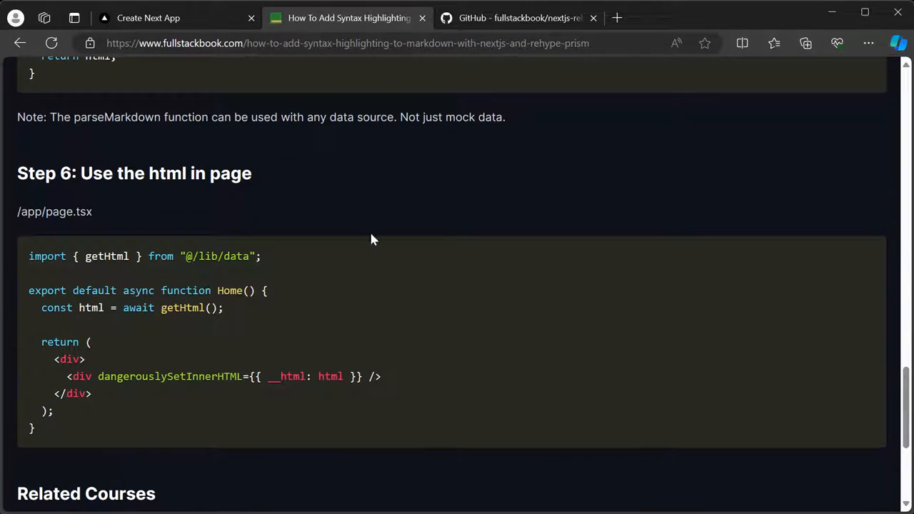
mouse_move(91, 399)
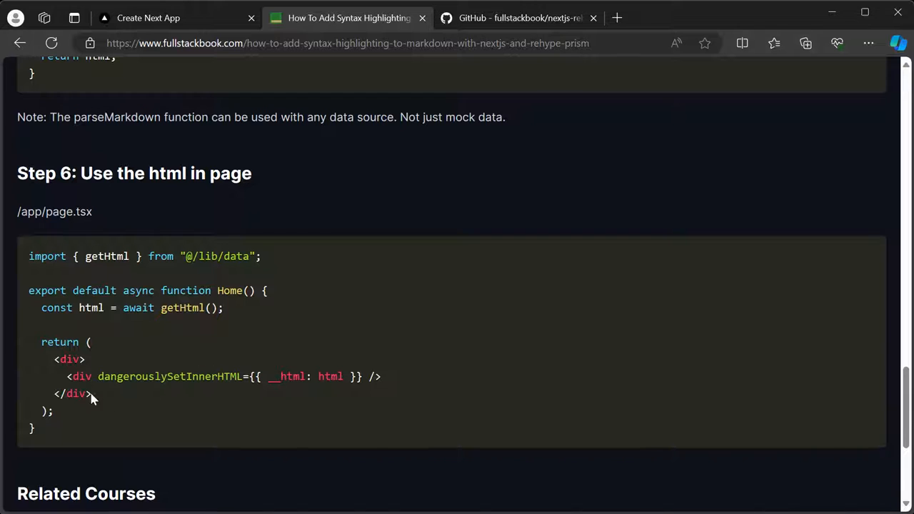
mouse_move(118, 384)
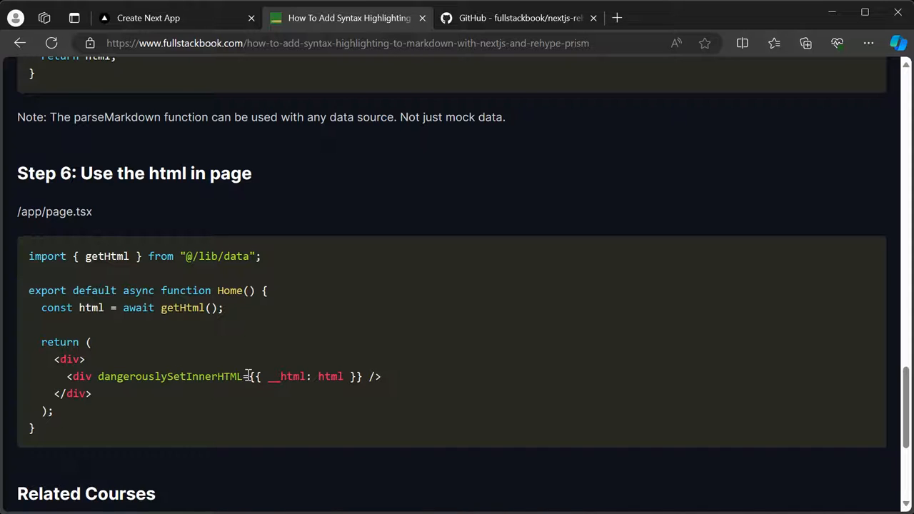
mouse_move(390, 361)
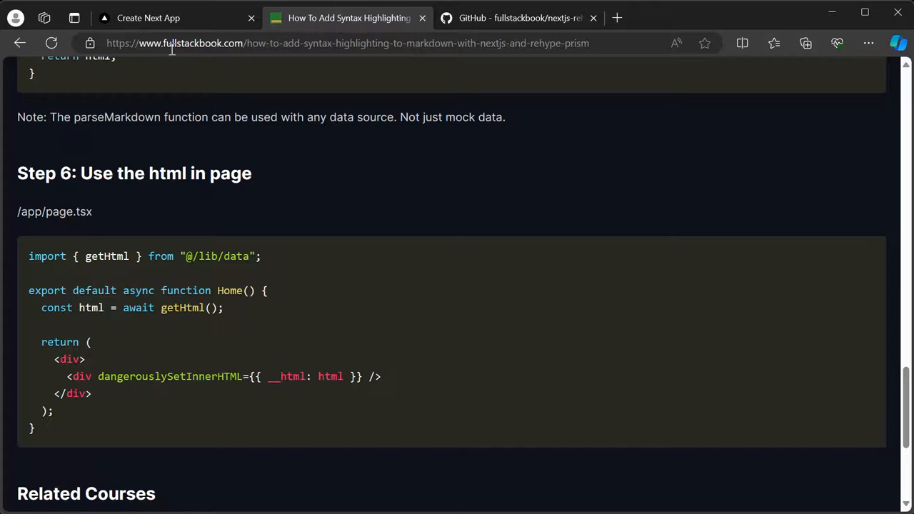
click(148, 18)
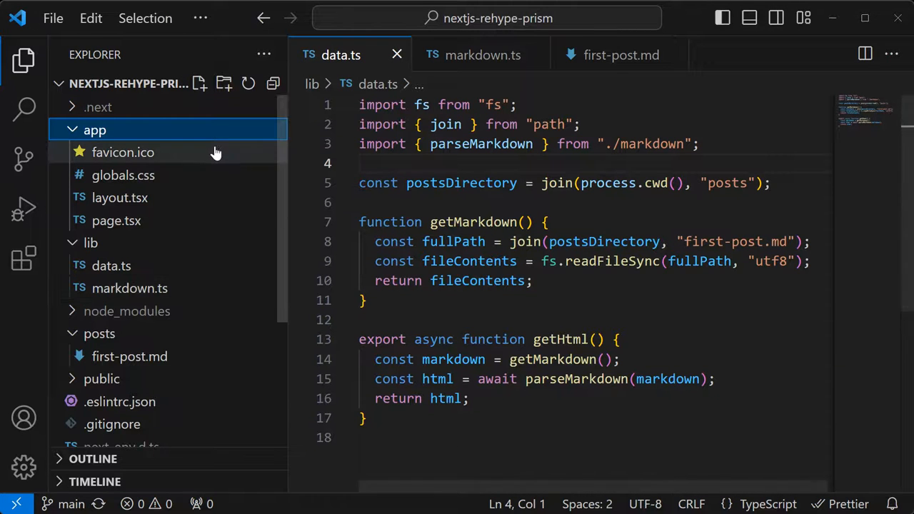
mouse_move(123, 175)
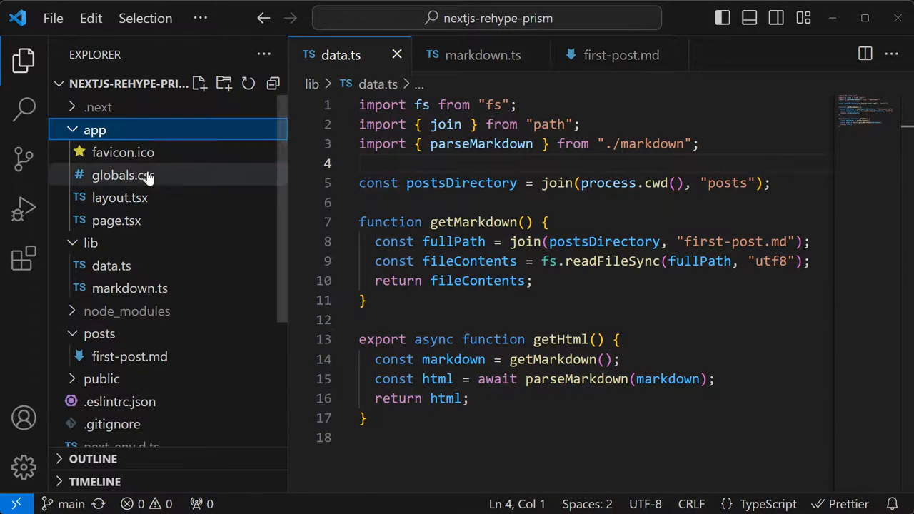
mouse_move(111, 266)
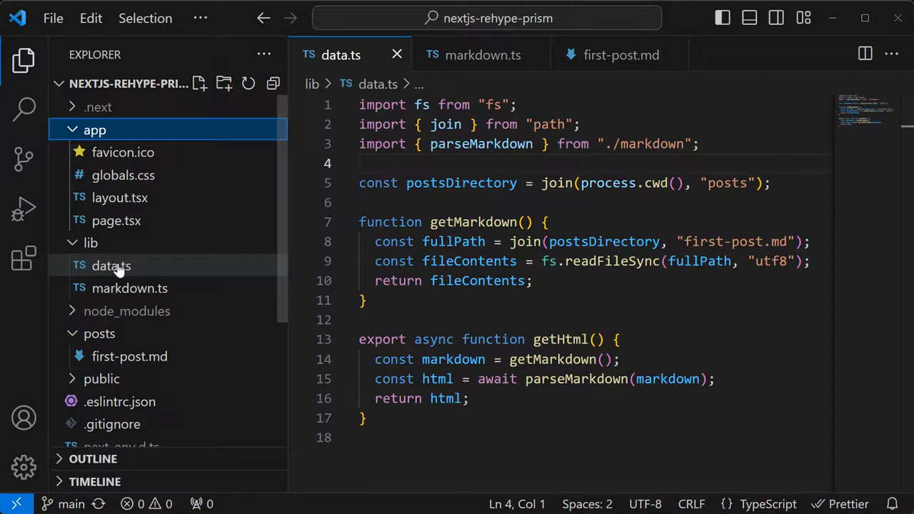
Open lib/data.ts, then lib/markdown.ts showing the rehypePrism parseMarkdown pipeline.
click(111, 266)
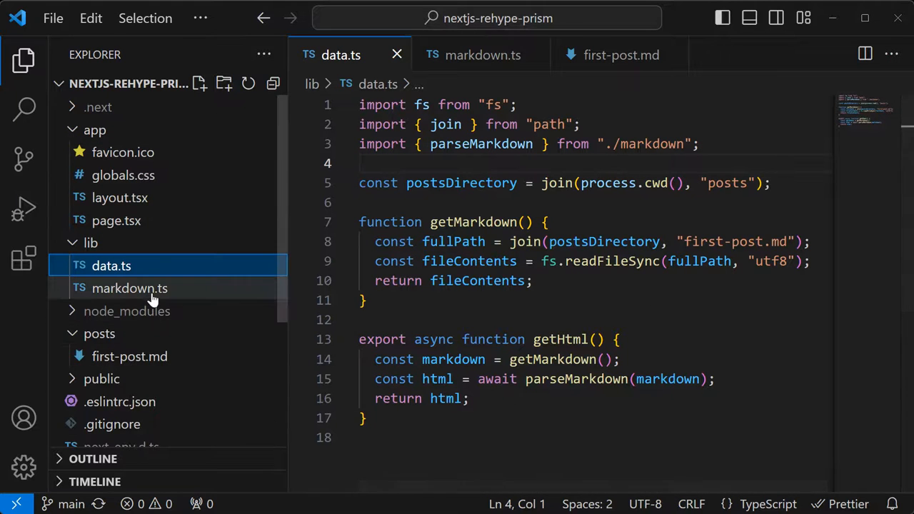
click(129, 288)
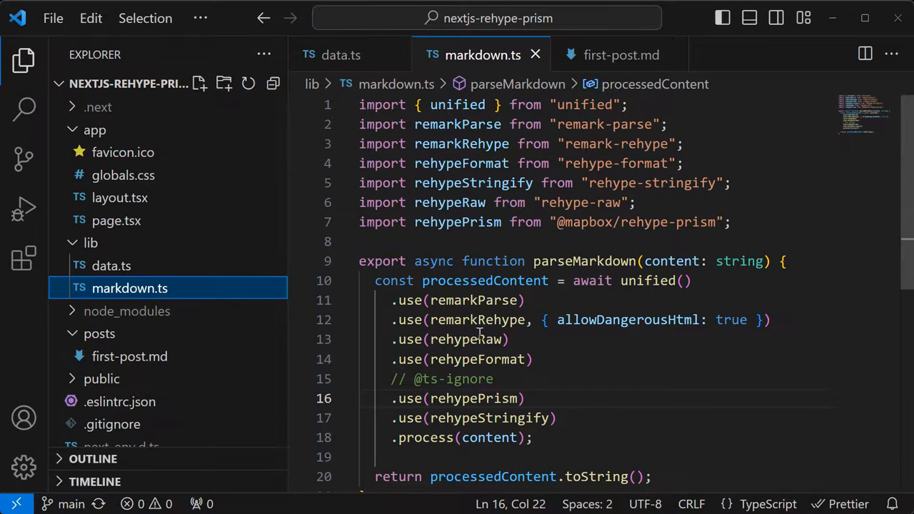